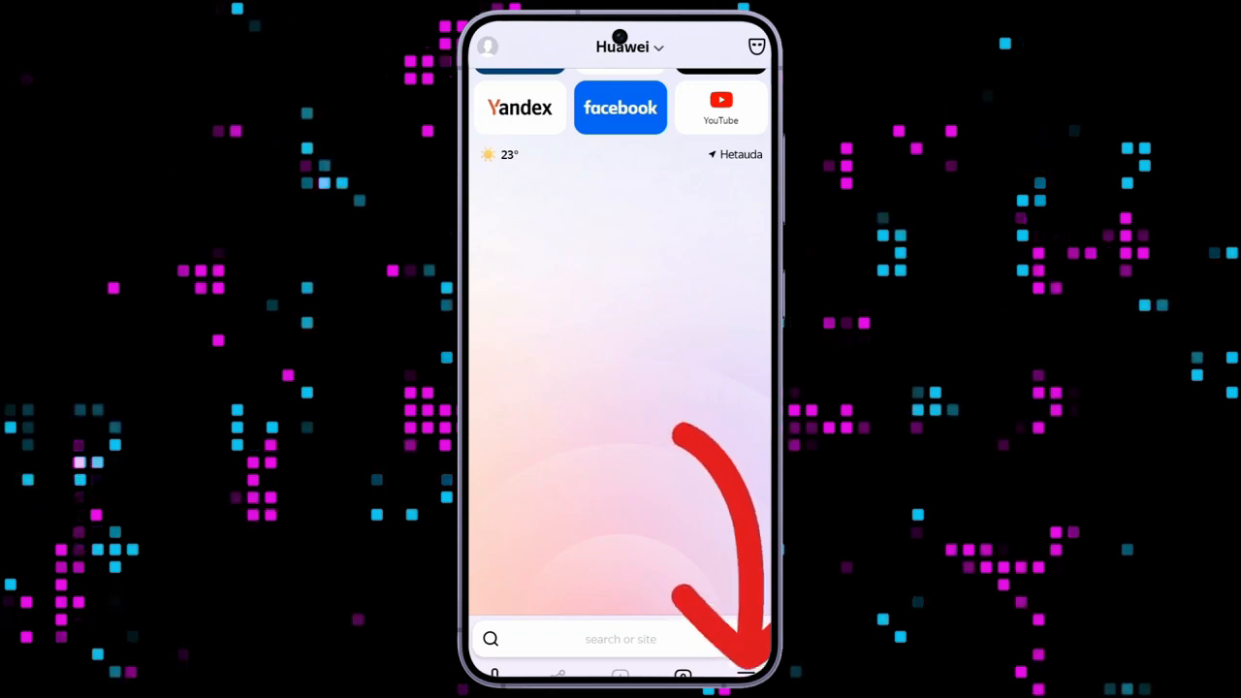
# Reach the browser's Settings page through the bottom-bar menu.
pyautogui.click(746, 669)
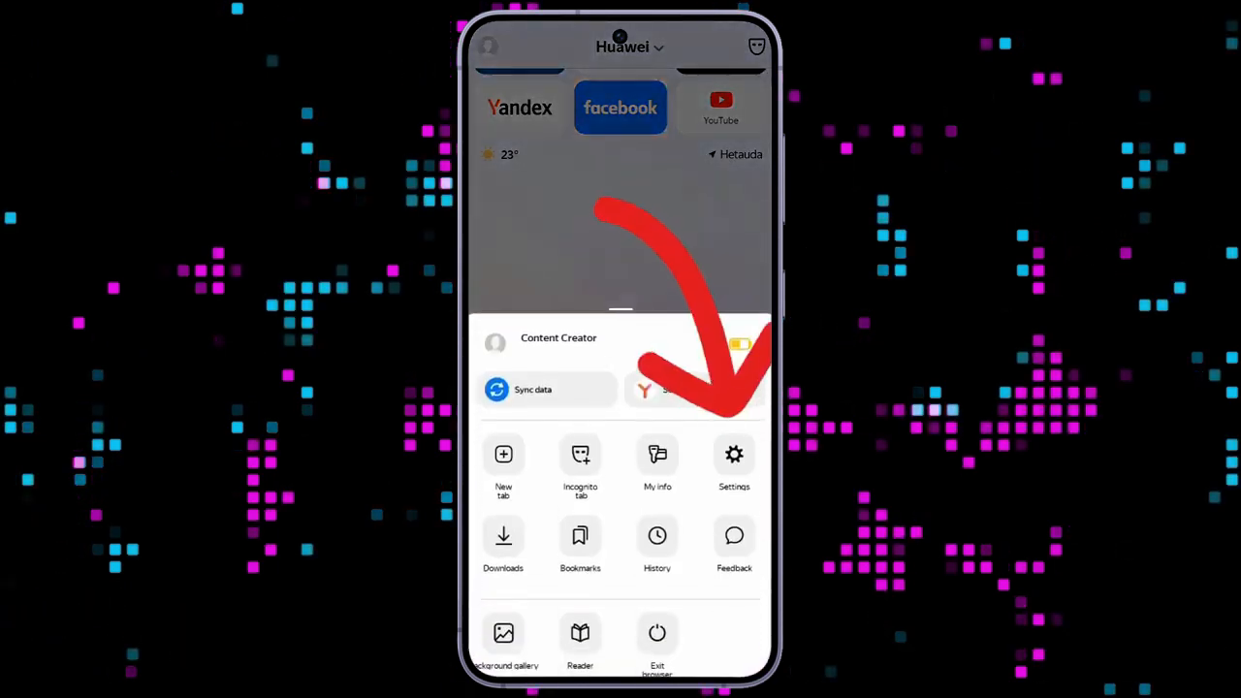
pyautogui.click(733, 456)
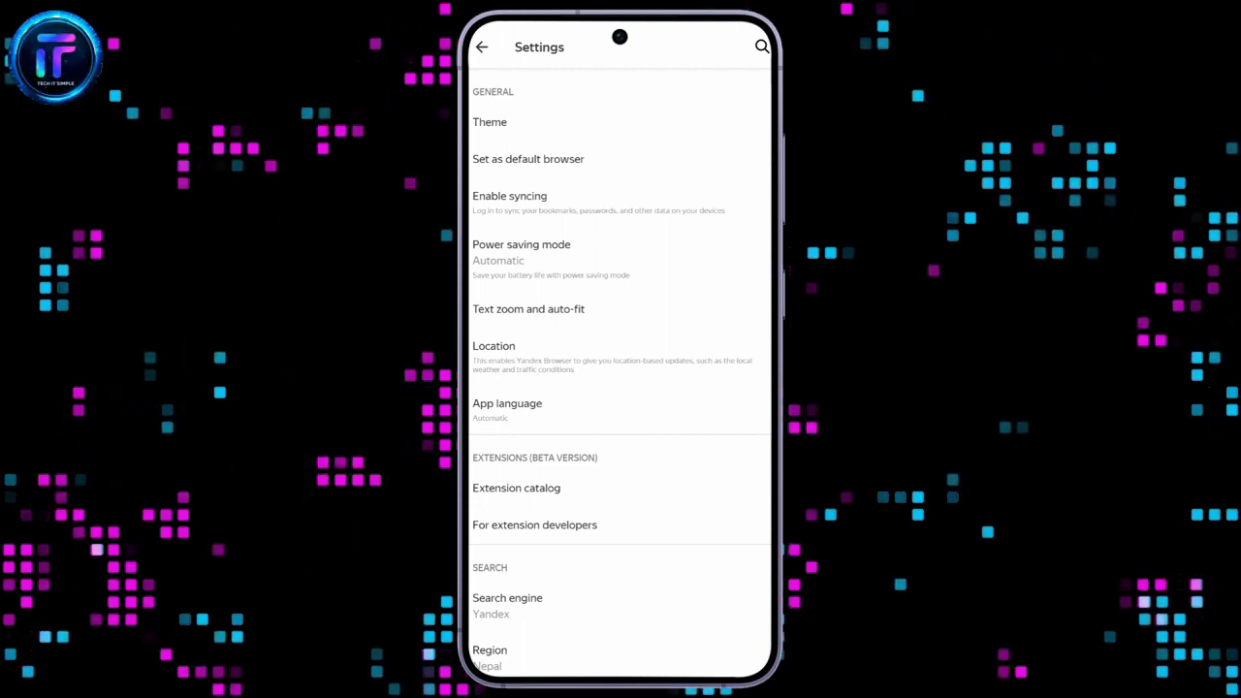
# Show the App language page, currently set automatically to English (United Kingdom).
pyautogui.click(506, 403)
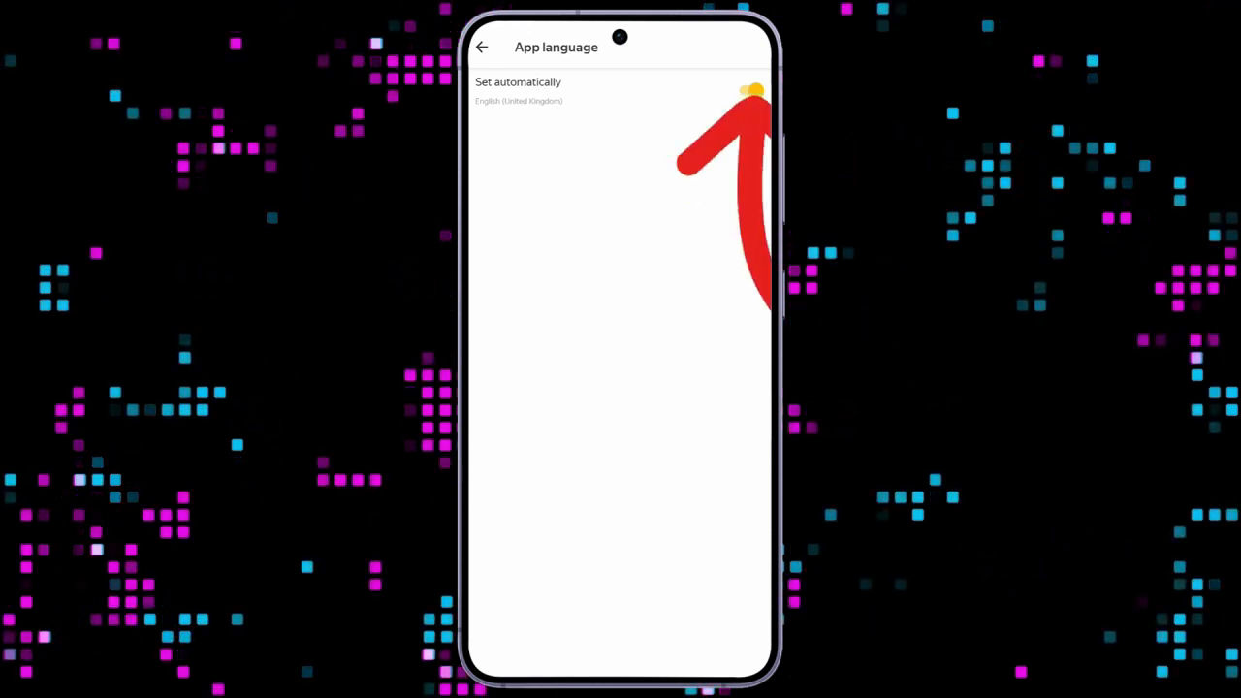
# Turn off Set automatically, pick English as the app language, and return to Settings.
pyautogui.click(746, 91)
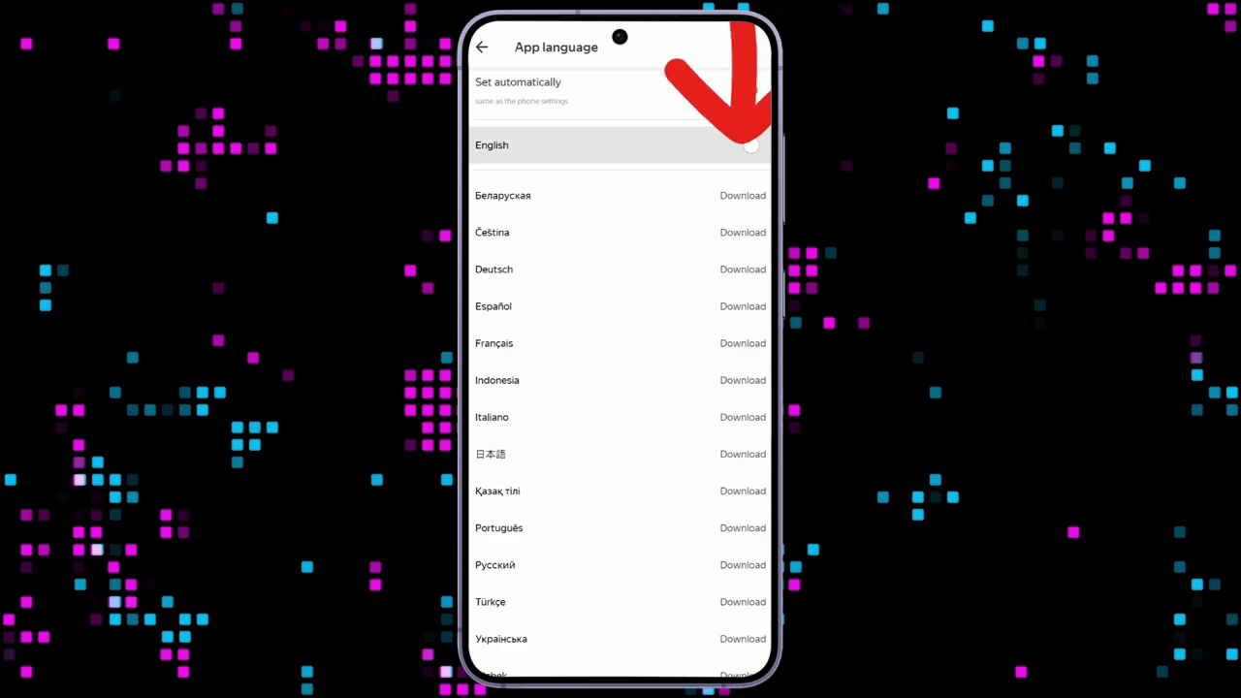
pyautogui.click(752, 145)
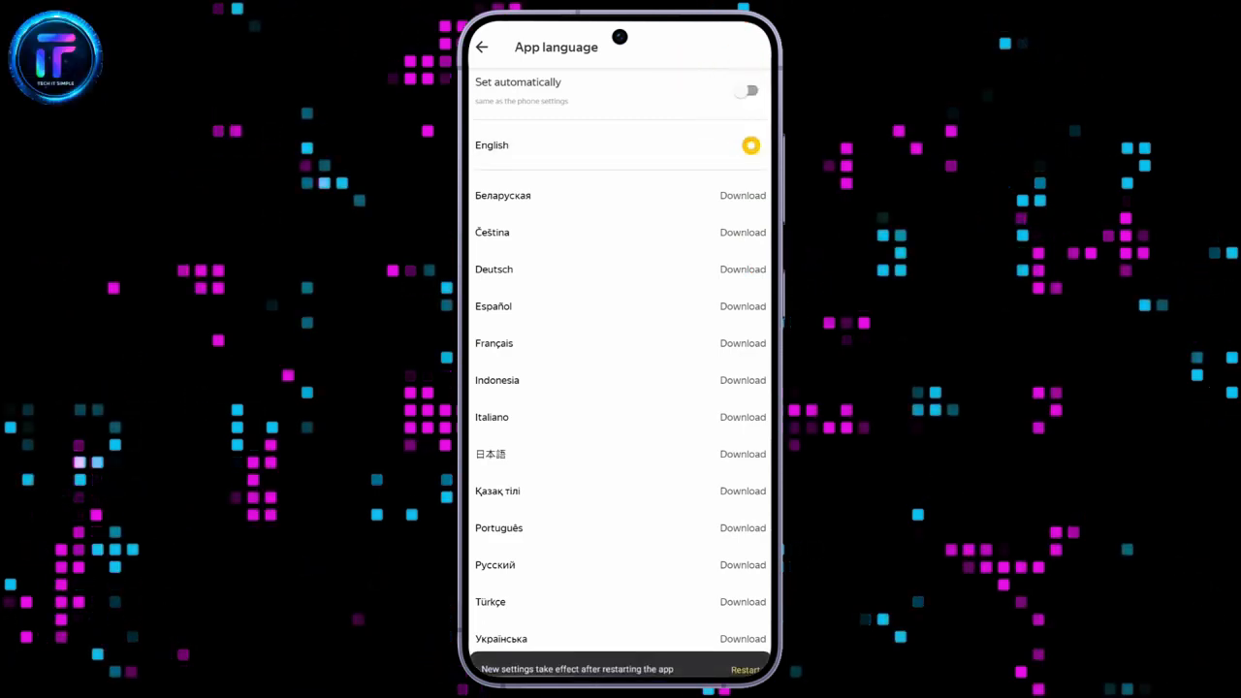
pyautogui.click(481, 46)
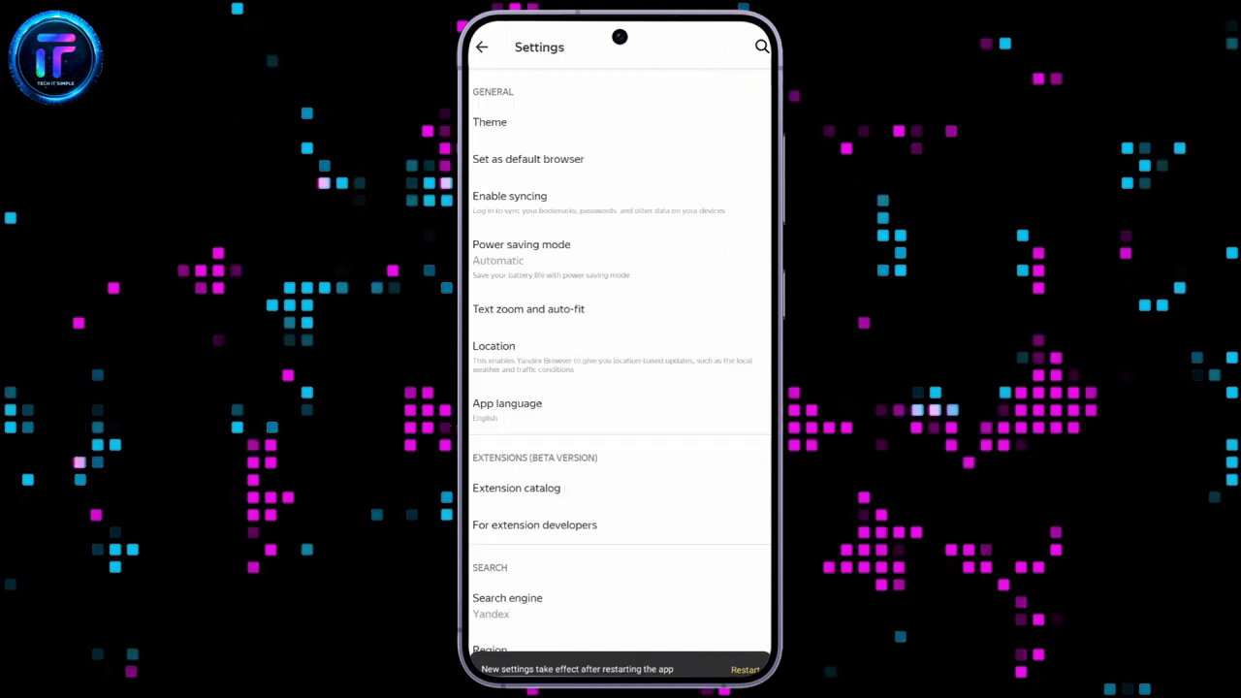